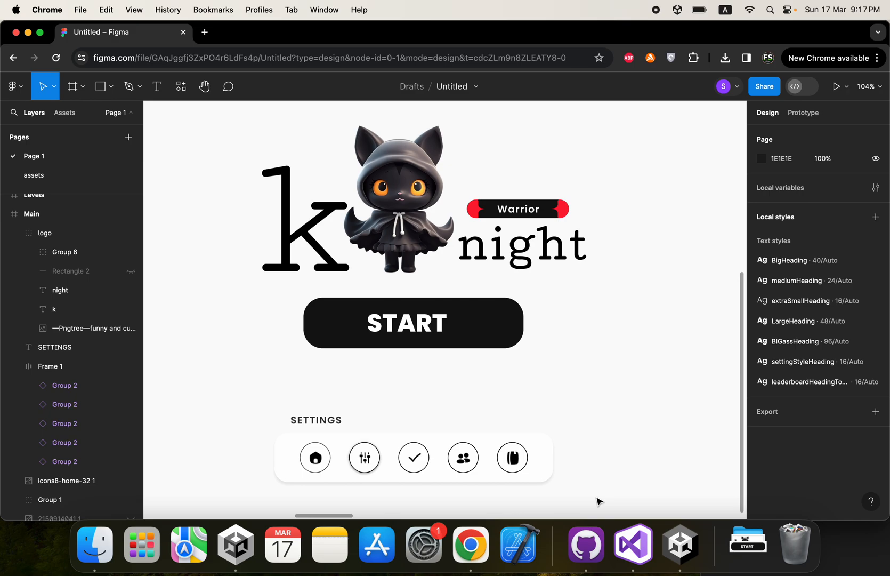
# Inspect the Levels screen by selecting and deselecting its START button
pyautogui.click(412, 323)
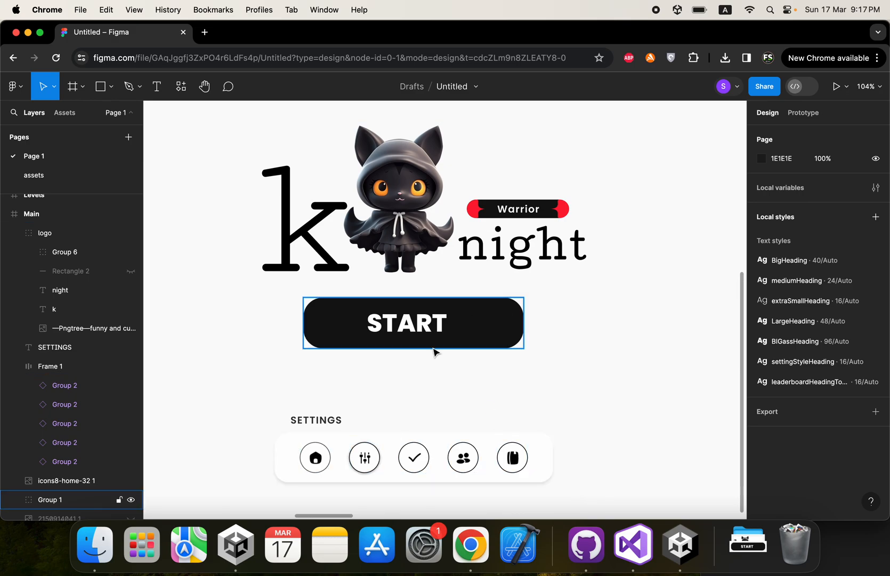
pyautogui.click(509, 391)
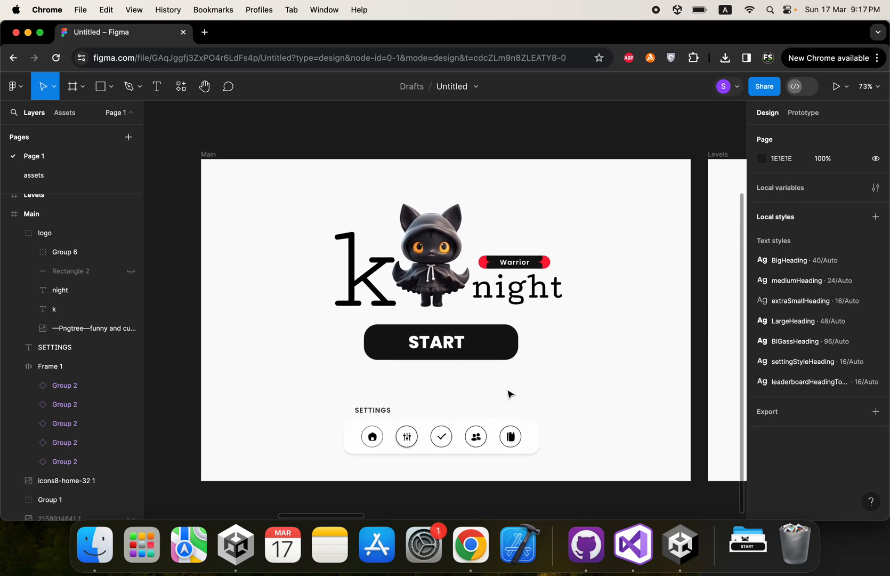
pyautogui.click(441, 341)
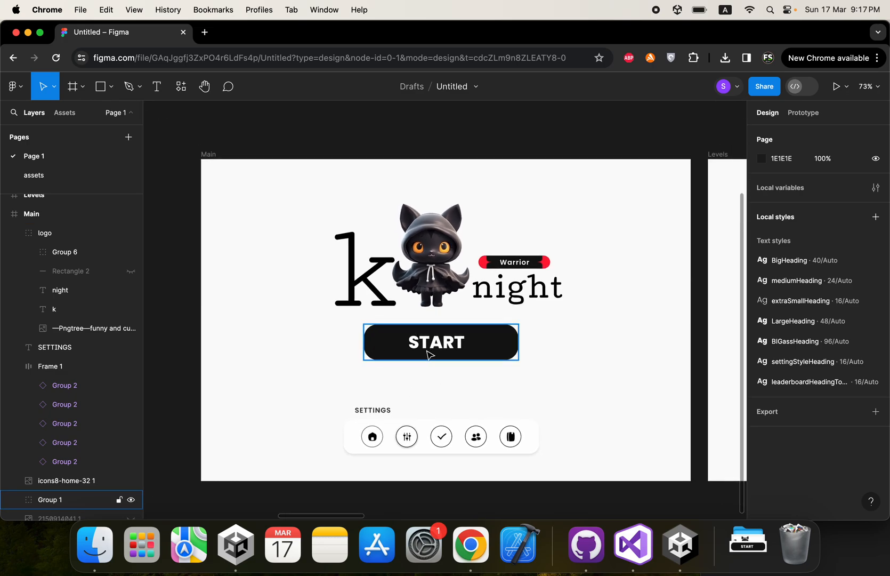
pyautogui.click(590, 400)
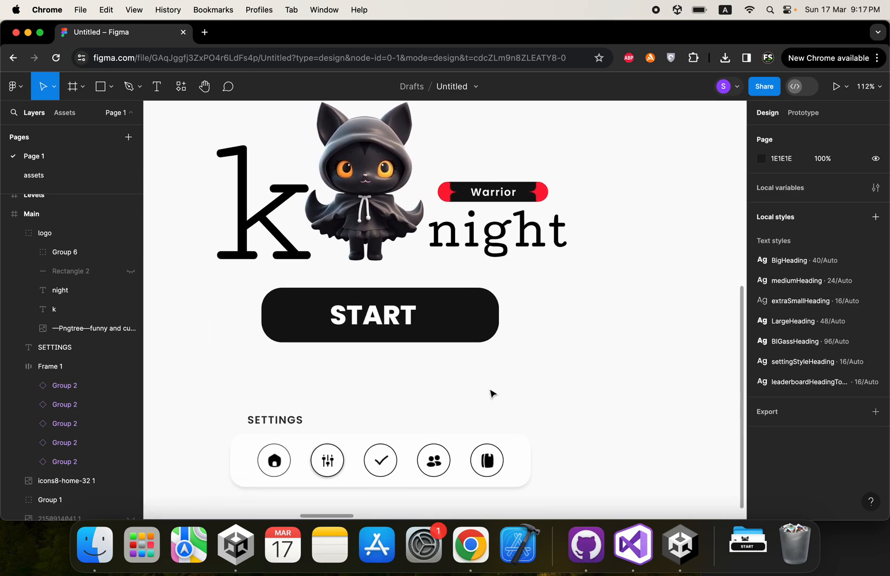
pyautogui.scroll(-3)
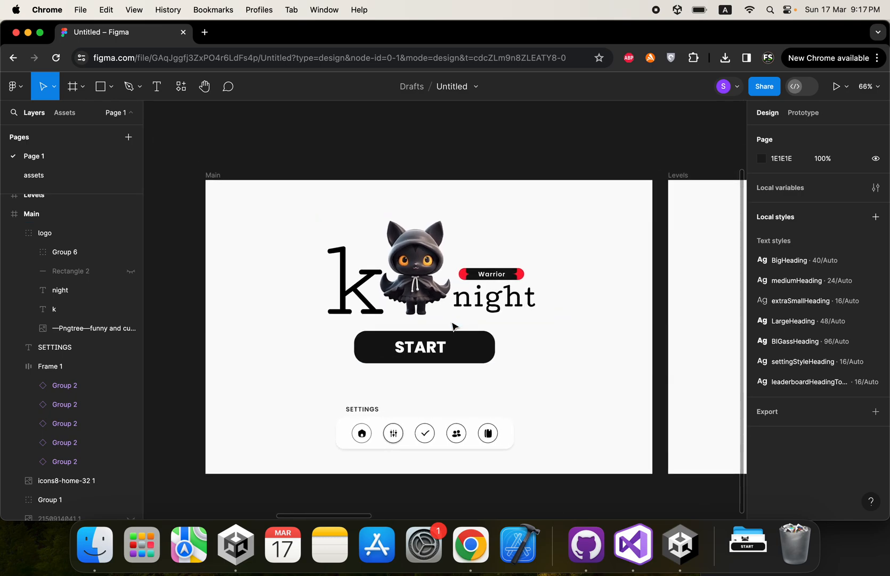
pyautogui.click(424, 347)
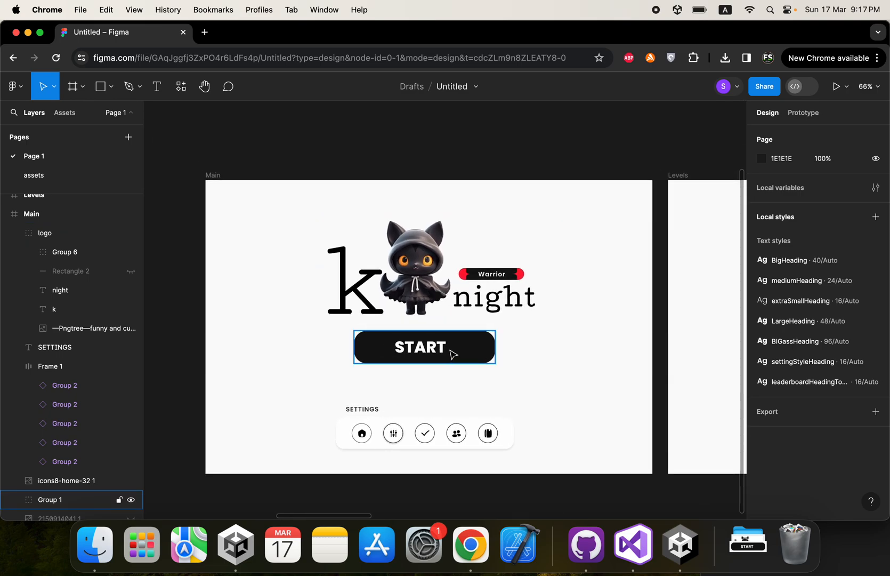
# Bring the leaderboard into view, selecting the sixth-place row and the winners history list
pyautogui.click(393, 433)
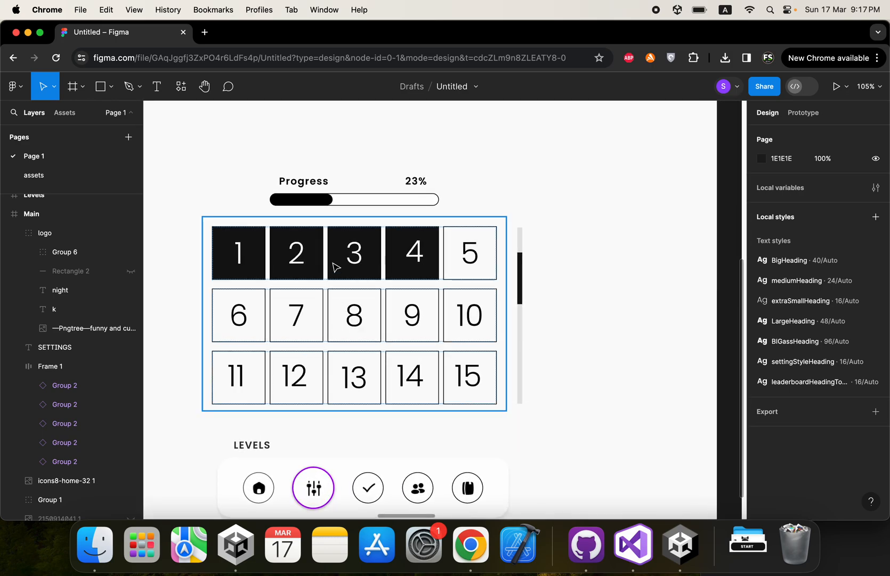
pyautogui.moveTo(449, 269)
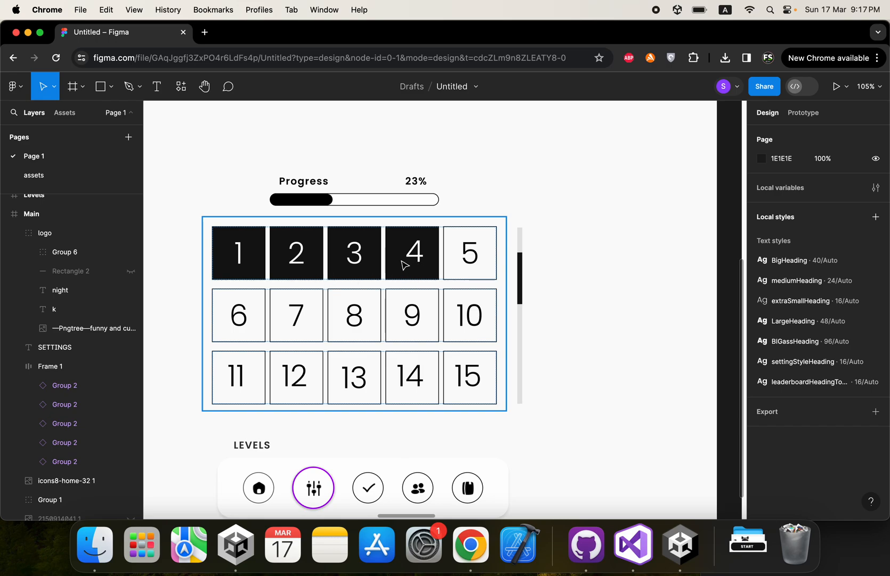
pyautogui.moveTo(510, 283)
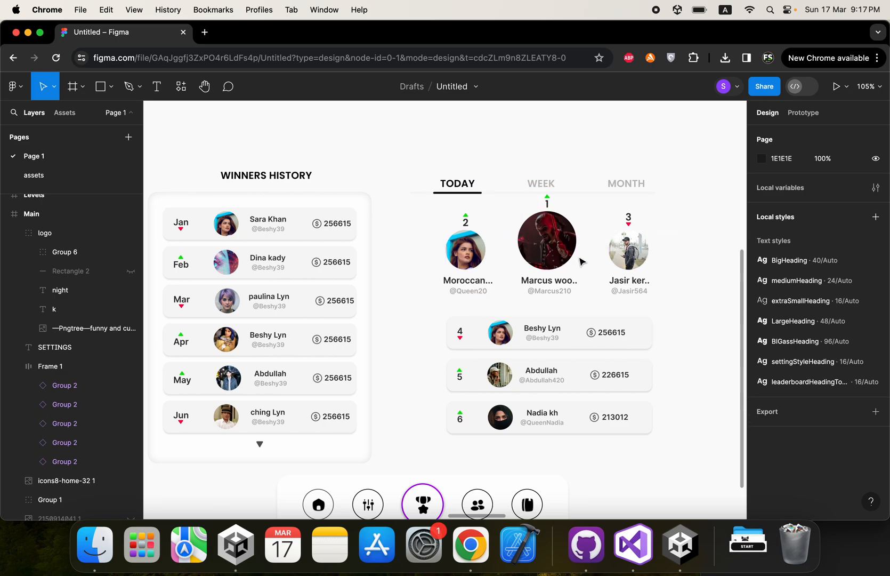
pyautogui.click(548, 418)
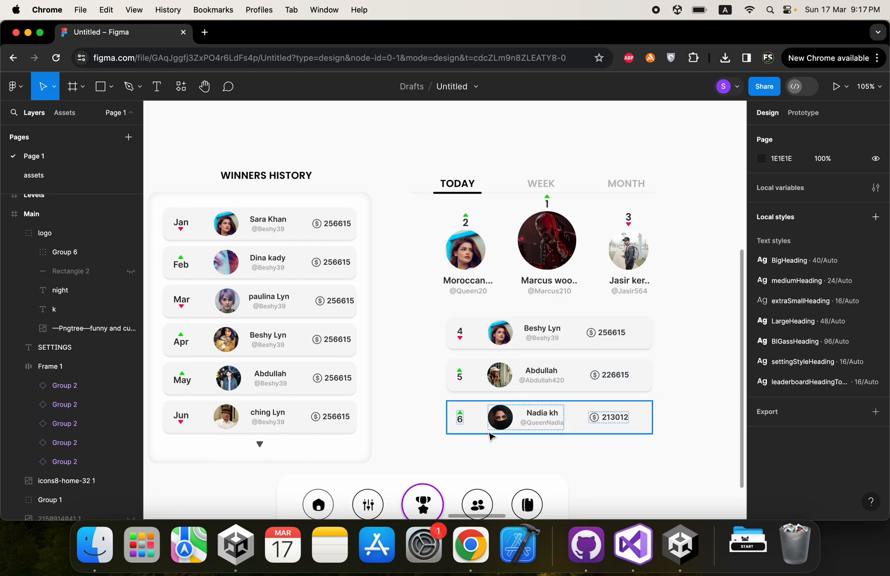
pyautogui.moveTo(466, 427)
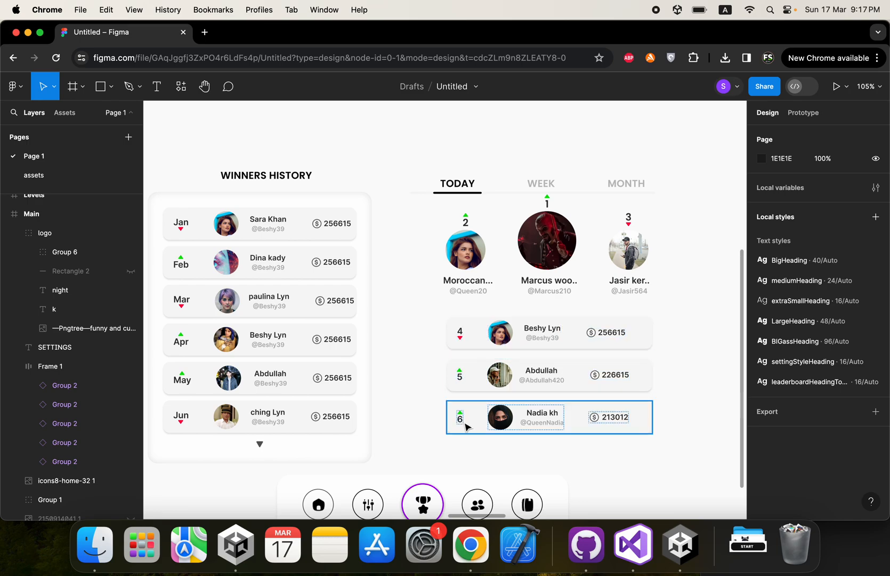
pyautogui.click(260, 223)
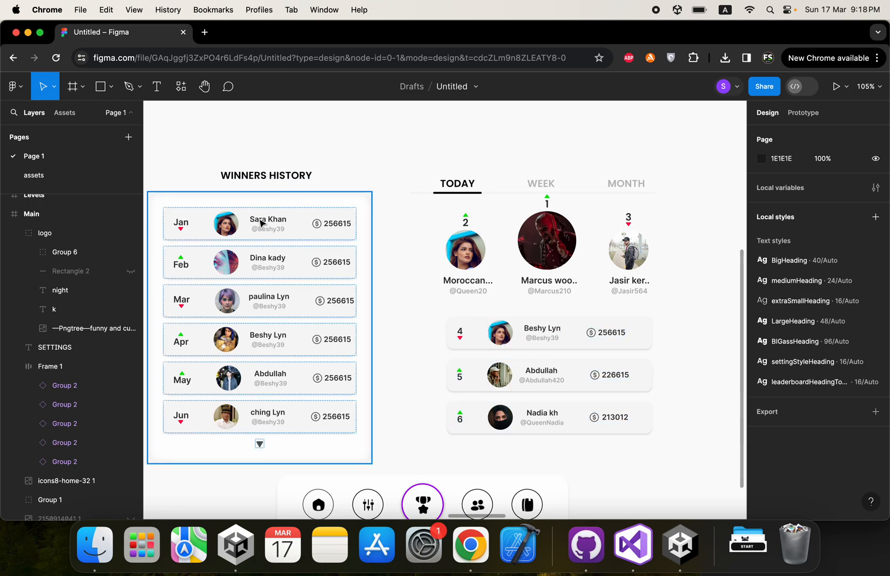
pyautogui.moveTo(197, 294)
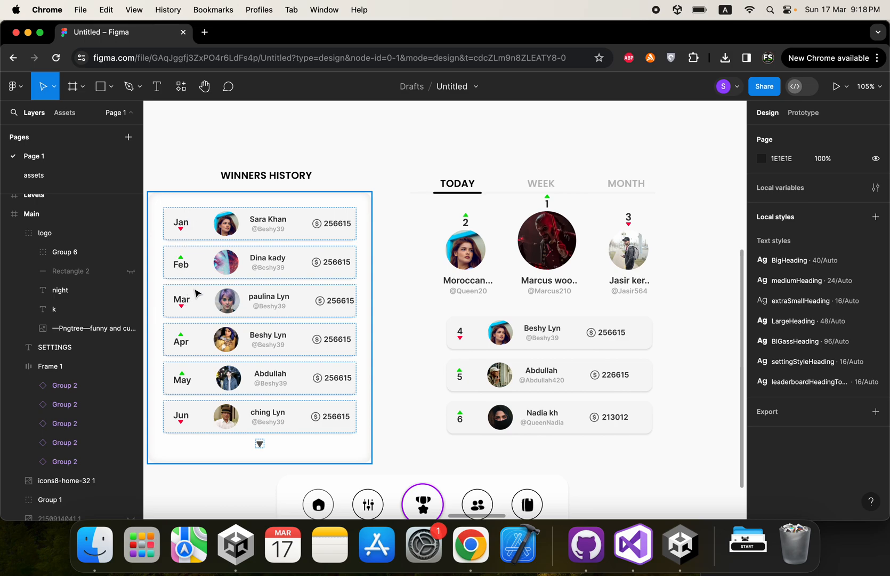
pyautogui.moveTo(267, 300)
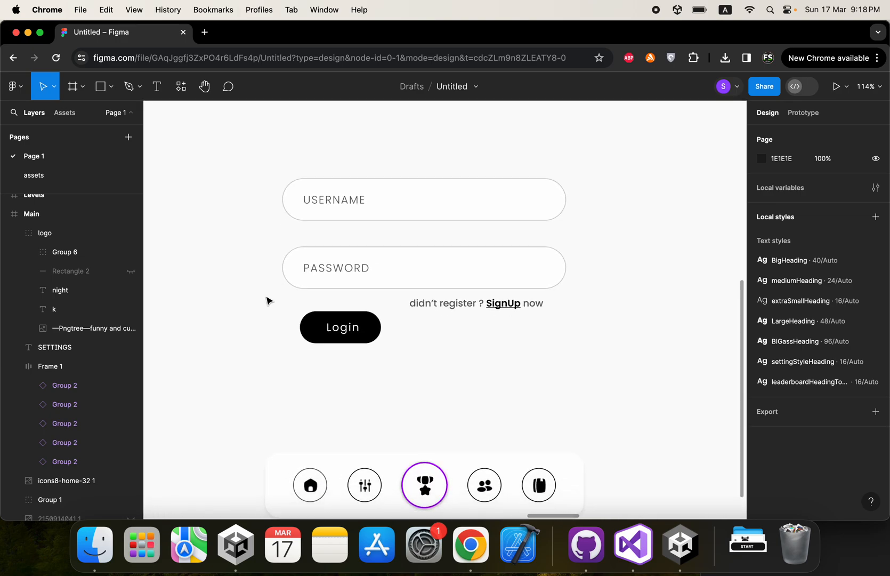
pyautogui.moveTo(372, 310)
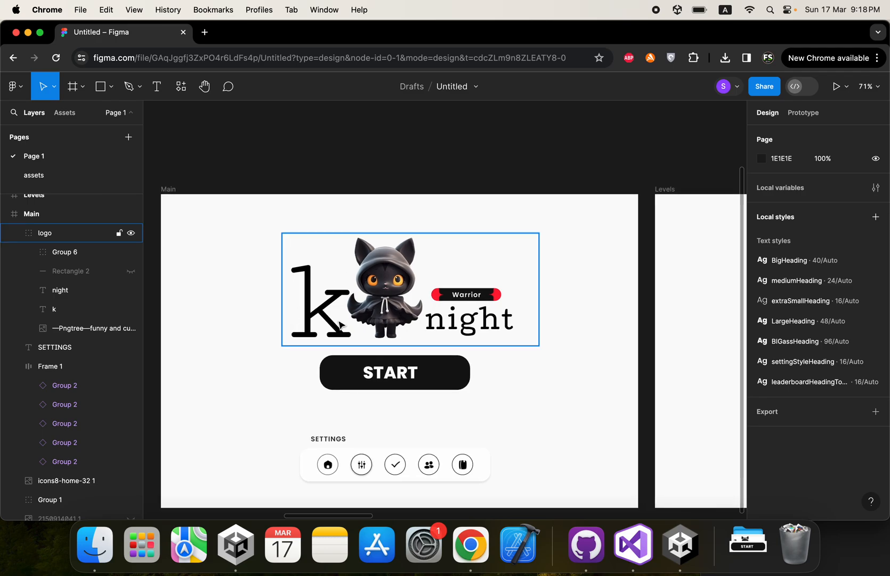
# Download the whole knight logo group as a 1x PNG, then dismiss the downloads list
pyautogui.click(410, 288)
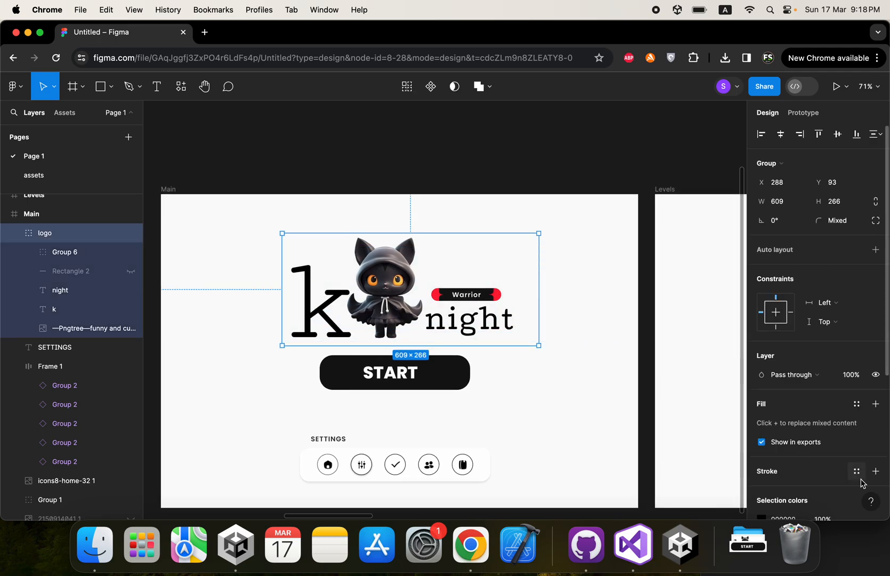
pyautogui.scroll(-3)
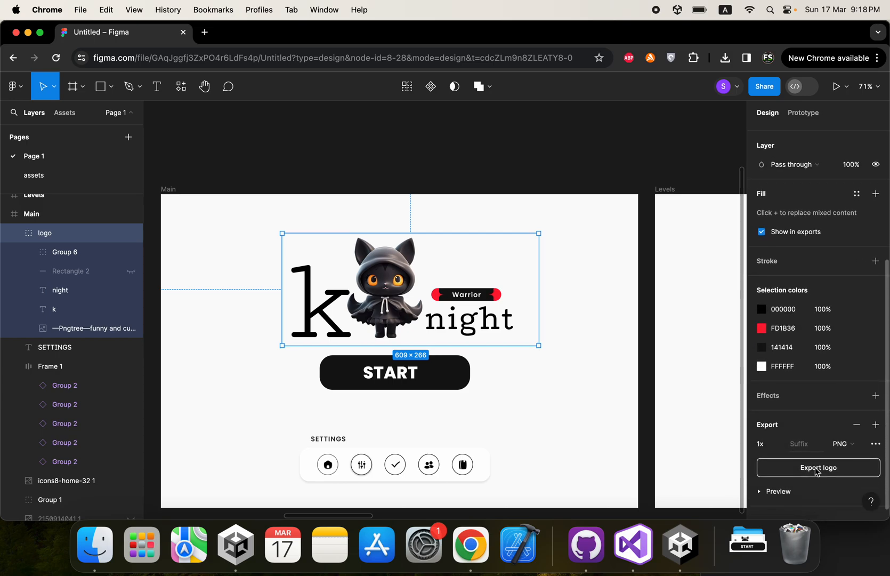
pyautogui.click(818, 467)
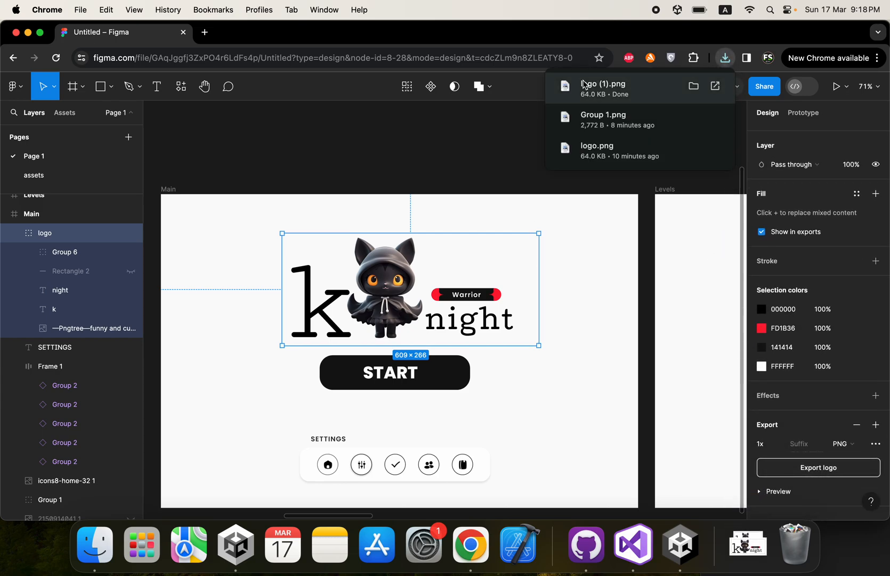
pyautogui.click(394, 372)
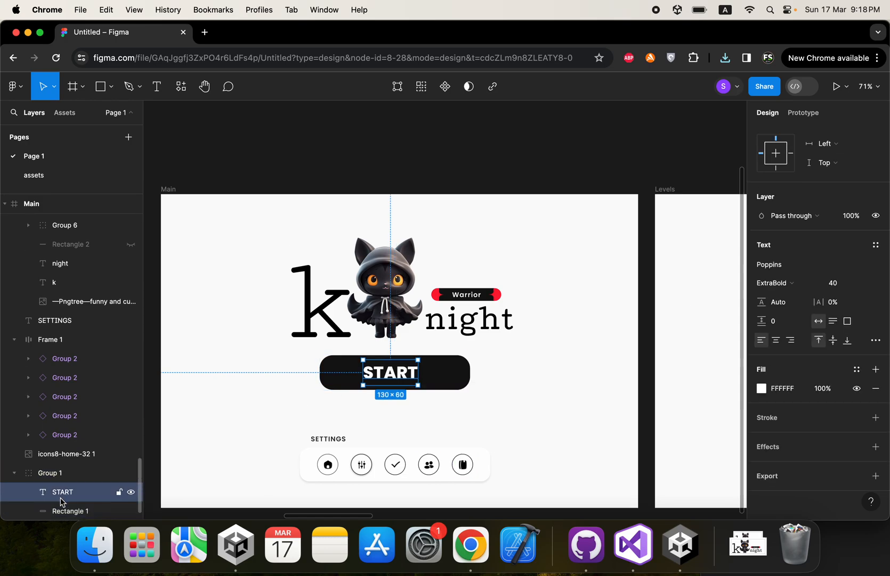
# Hide the START text in Group 1 and export the blank button as PNG
pyautogui.click(131, 492)
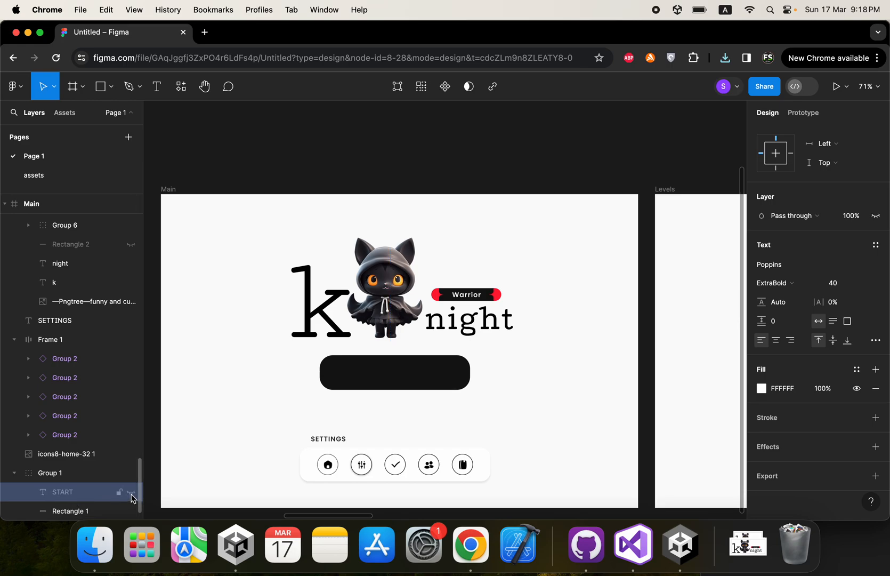
pyautogui.click(49, 473)
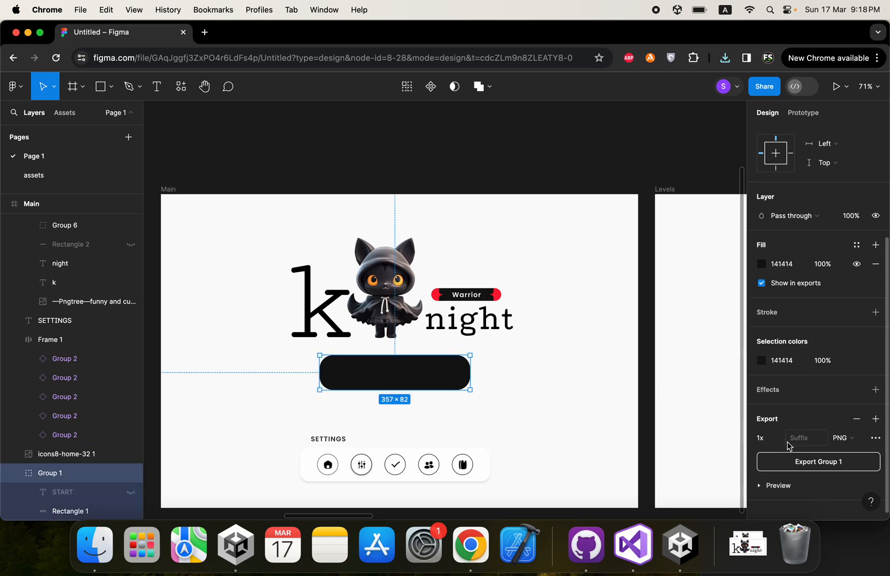
pyautogui.click(818, 461)
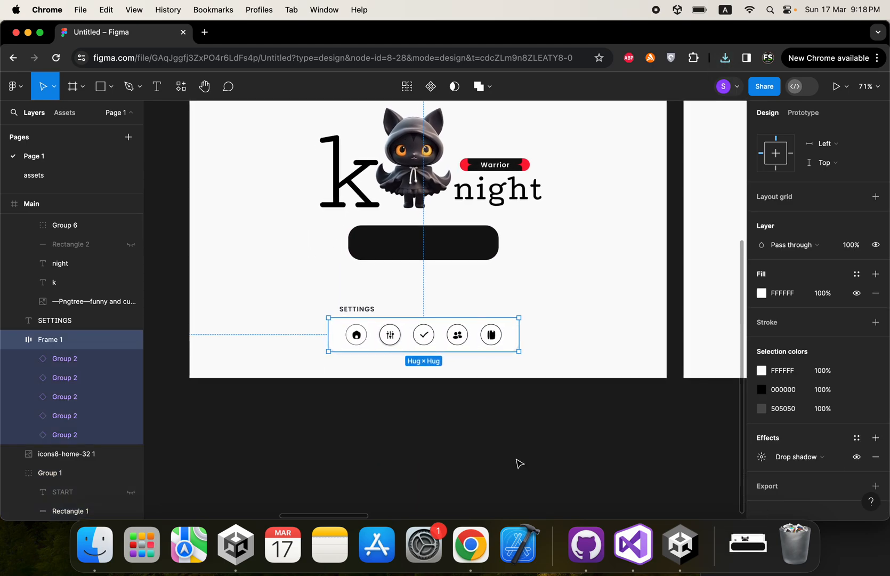
# Hide the frame's remaining icon, add a 1x PNG export, and export Frame 1
pyautogui.scroll(-3)
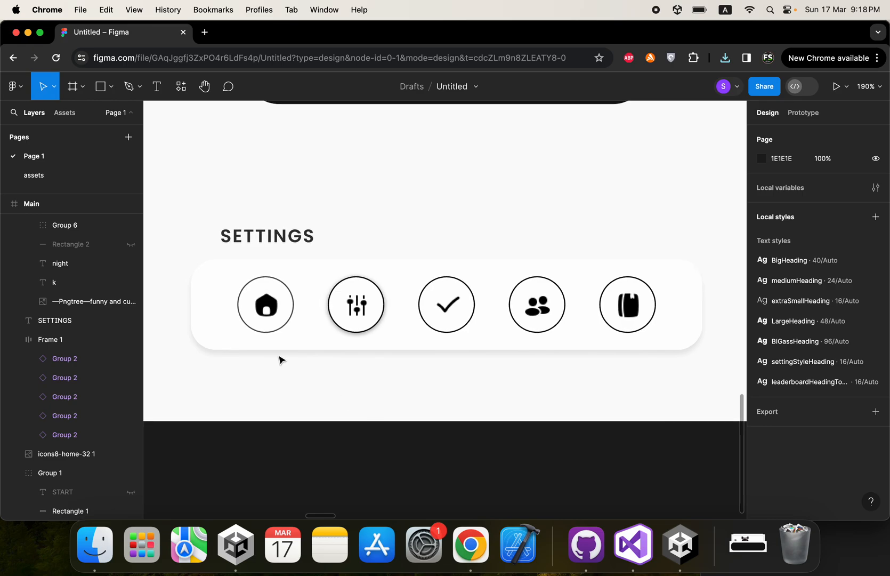
pyautogui.moveTo(214, 363)
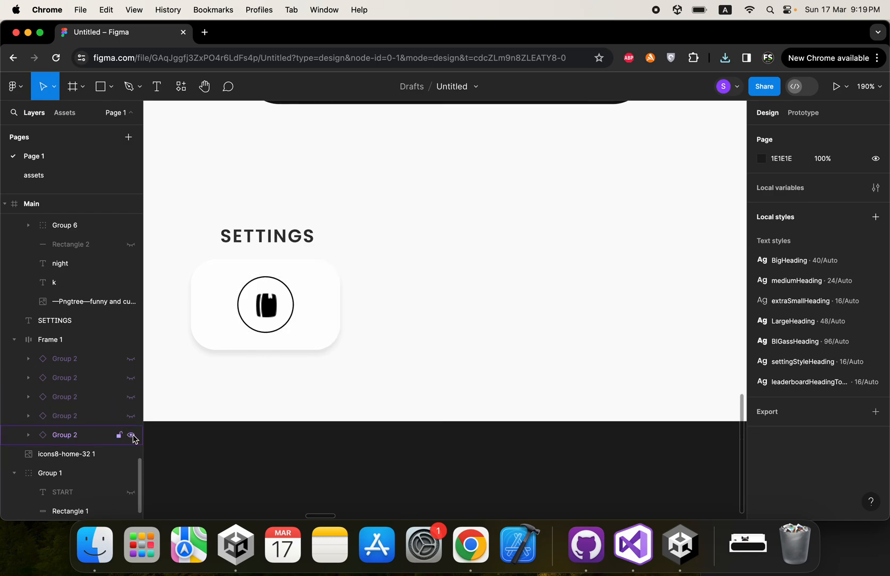
pyautogui.click(131, 439)
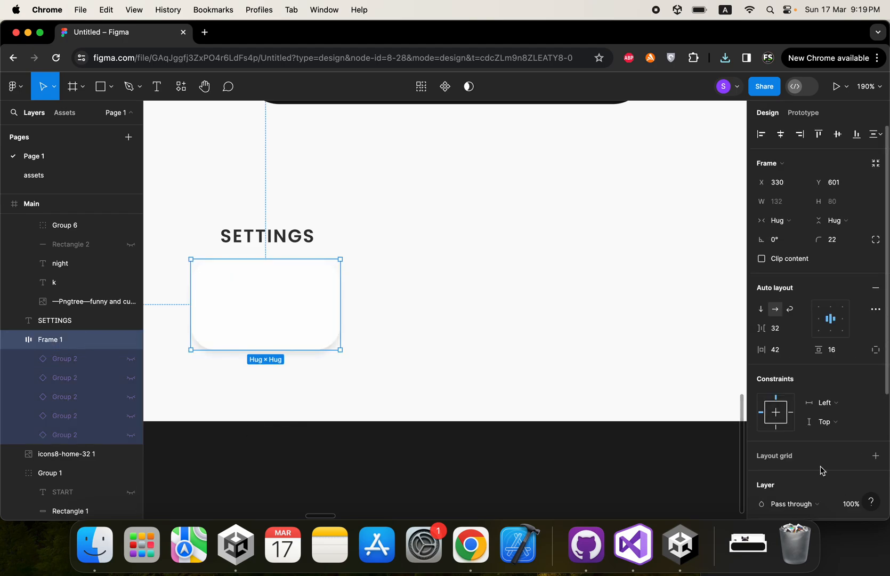
pyautogui.scroll(-3)
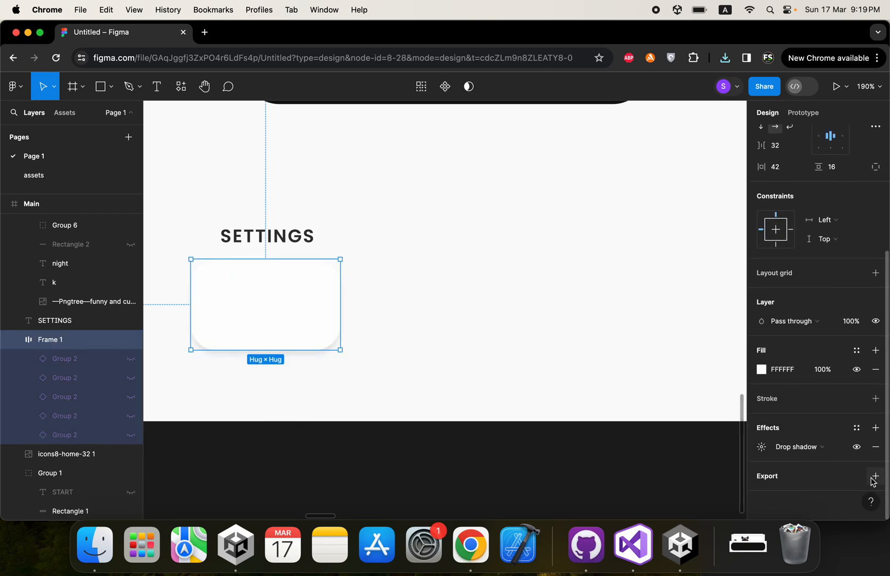
pyautogui.click(876, 476)
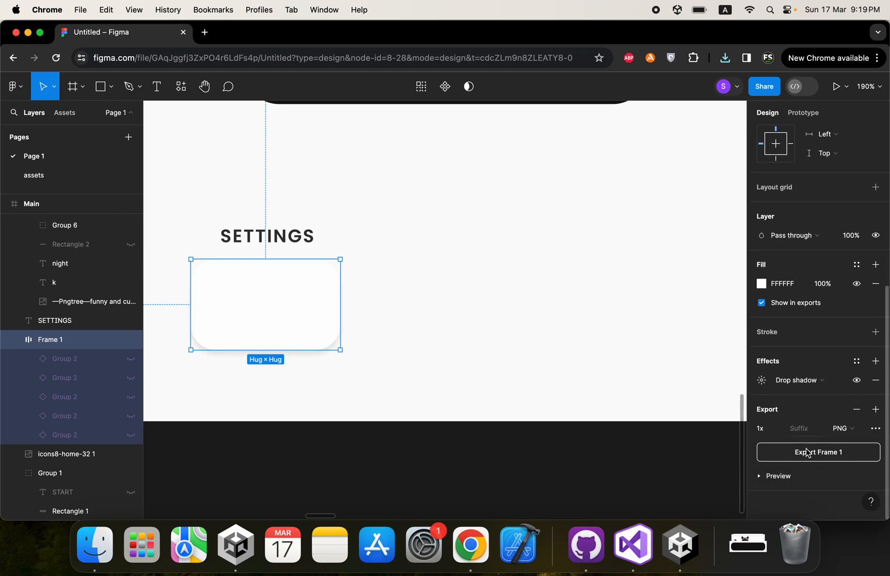
pyautogui.click(818, 452)
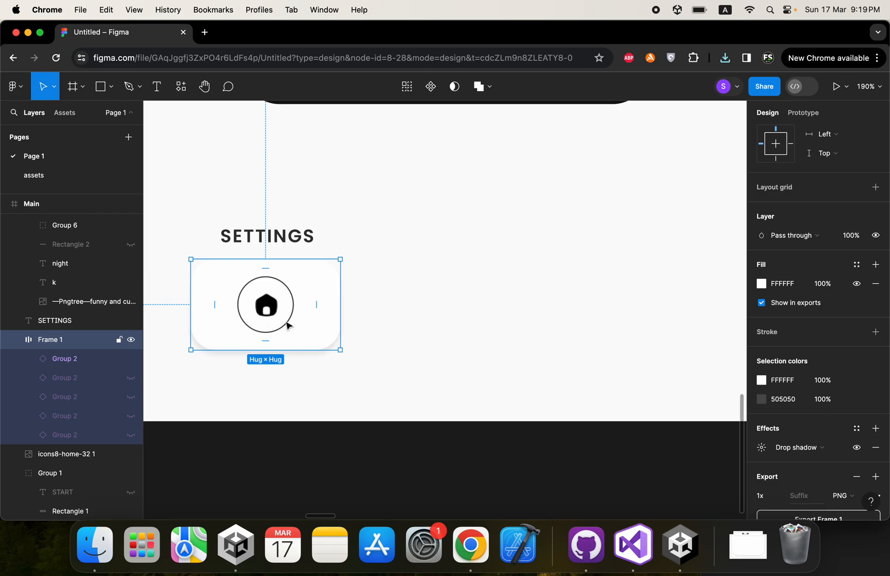
pyautogui.moveTo(283, 308)
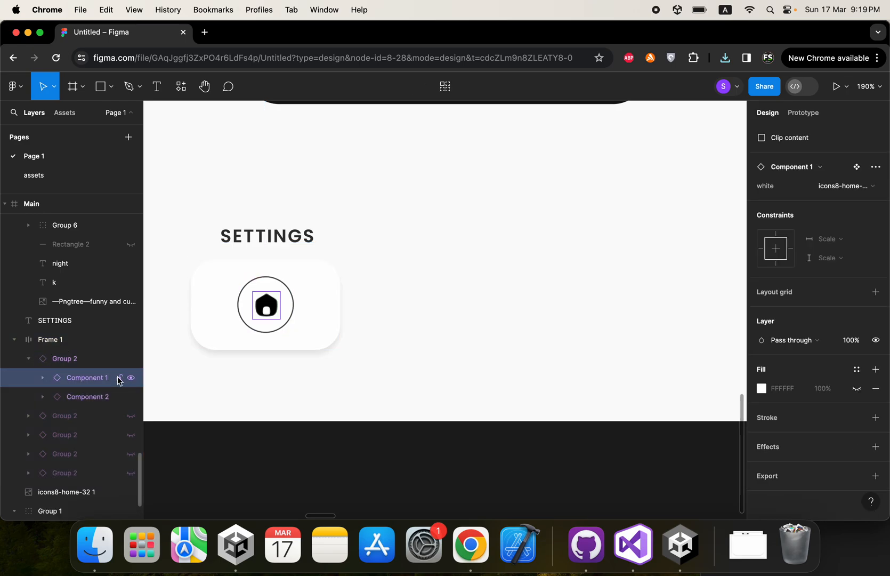
# Hide Component 1, export Group 2 as a PNG, and open its Downloads folder
pyautogui.click(131, 377)
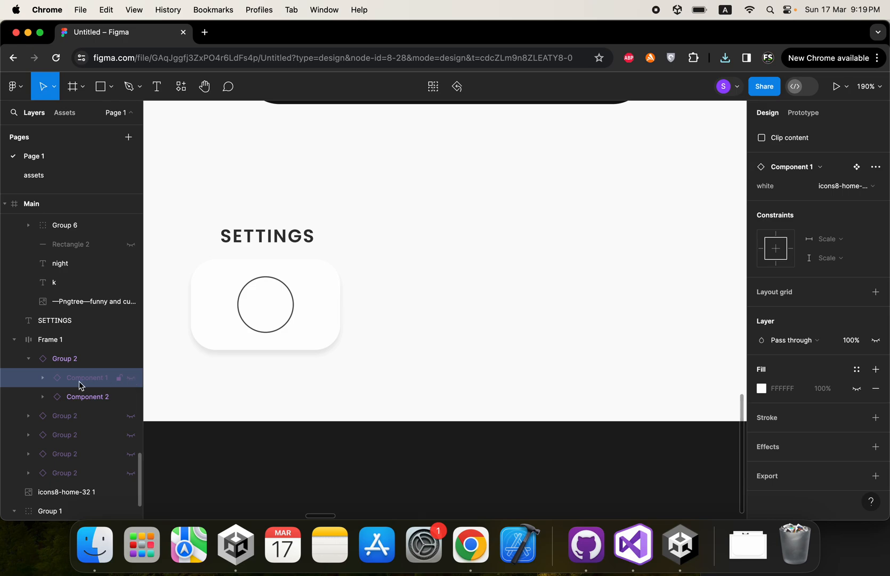
pyautogui.click(63, 358)
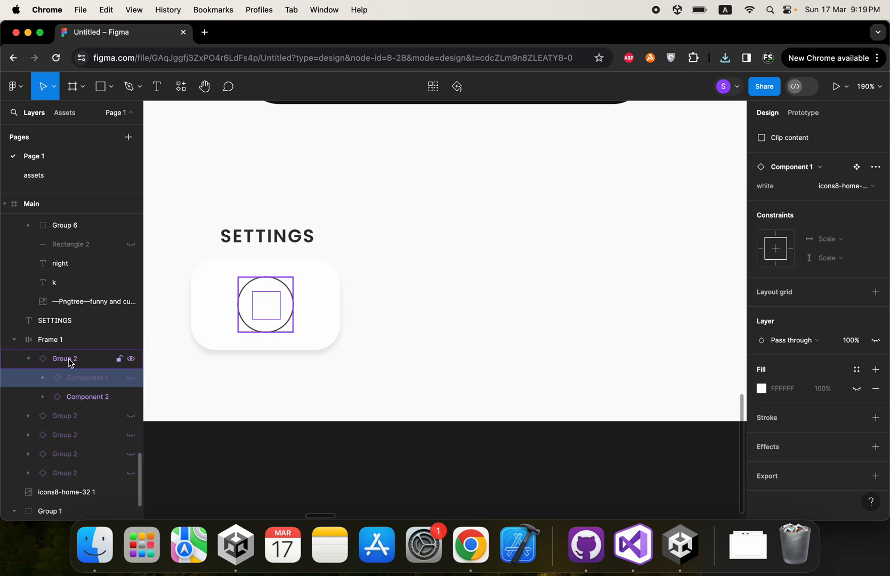
pyautogui.click(64, 358)
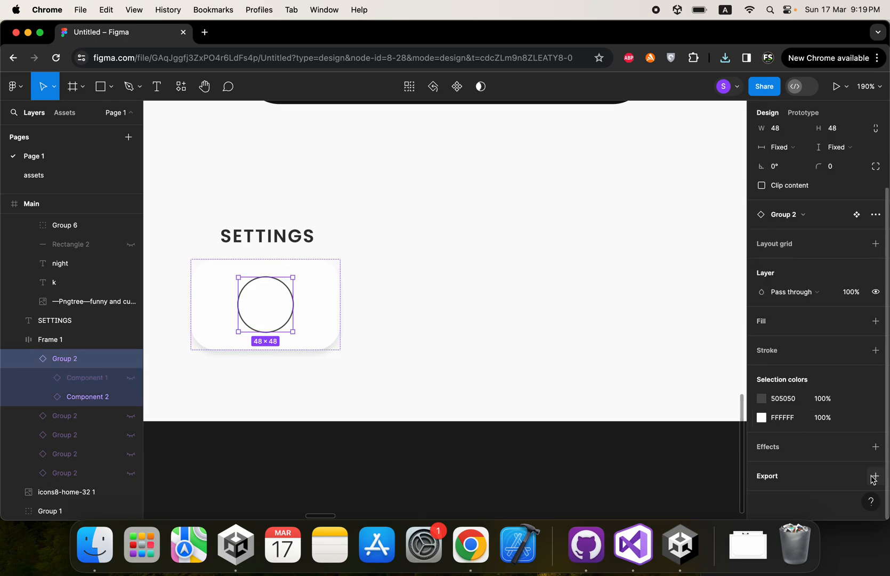
pyautogui.click(876, 477)
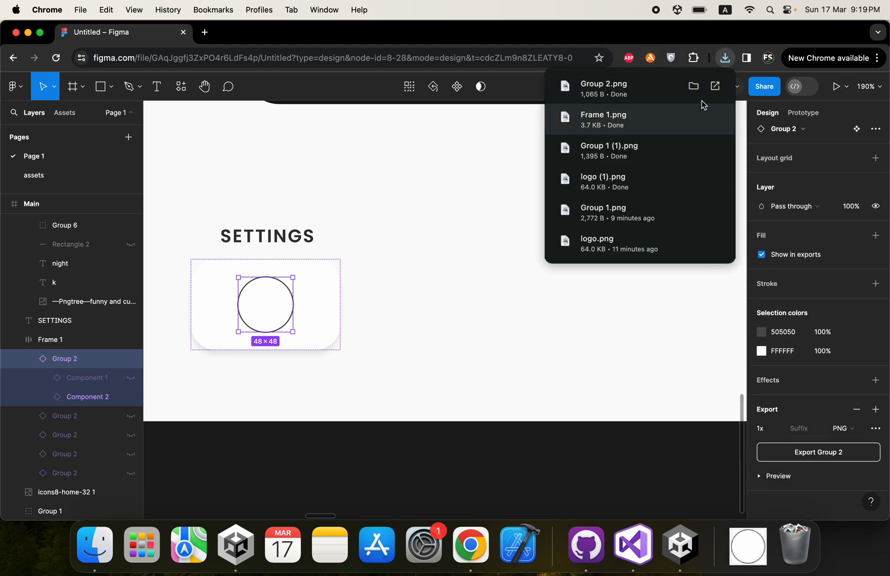
pyautogui.click(693, 86)
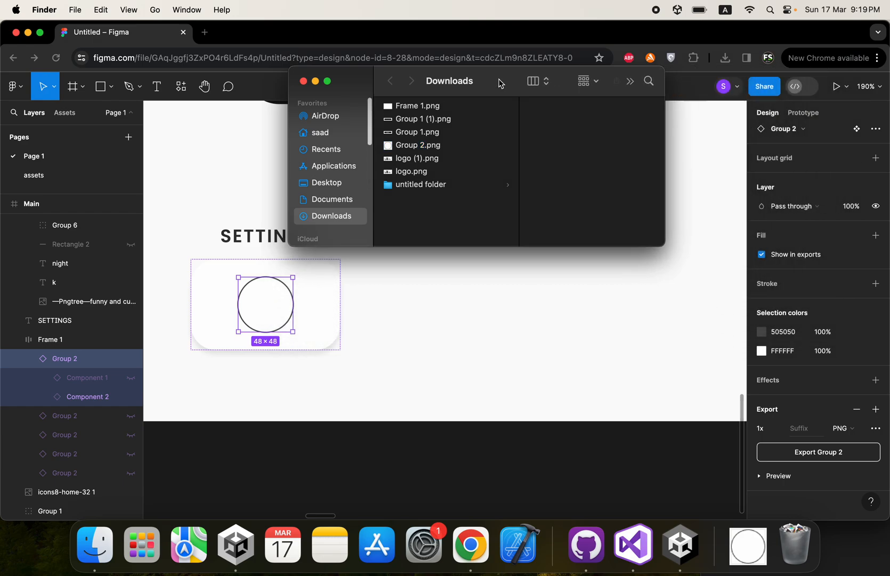
# Maximize Downloads, preview Group 1 (1), Group 2 and logo PNGs, and pick the duplicate logo
pyautogui.click(327, 80)
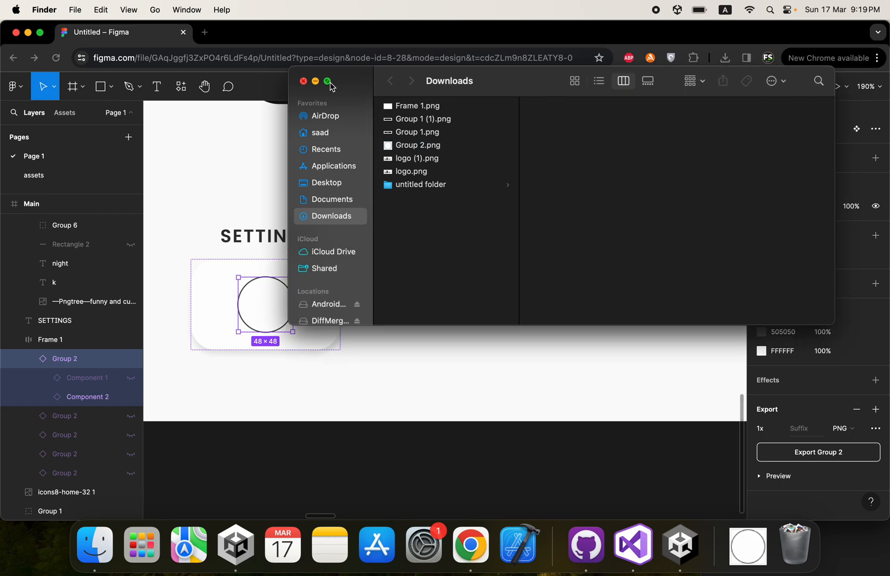
pyautogui.click(326, 80)
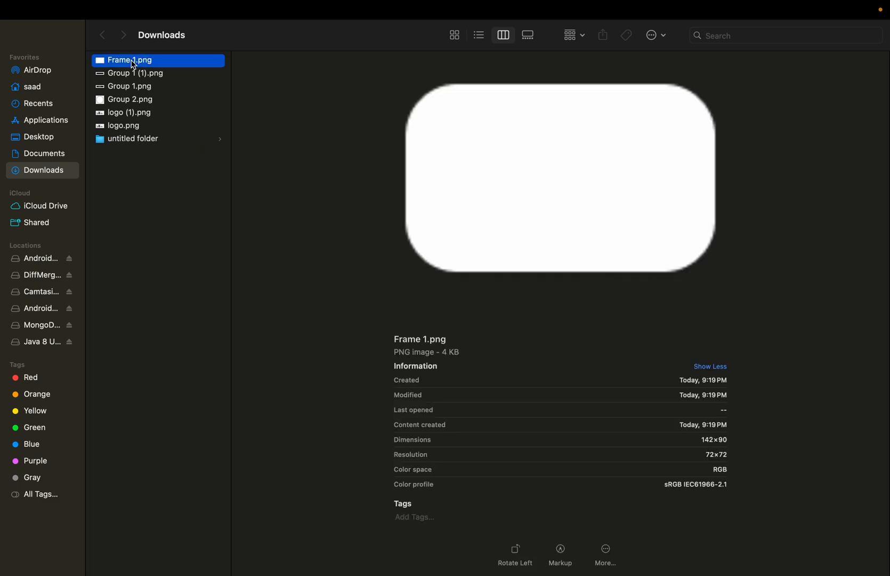
pyautogui.click(136, 72)
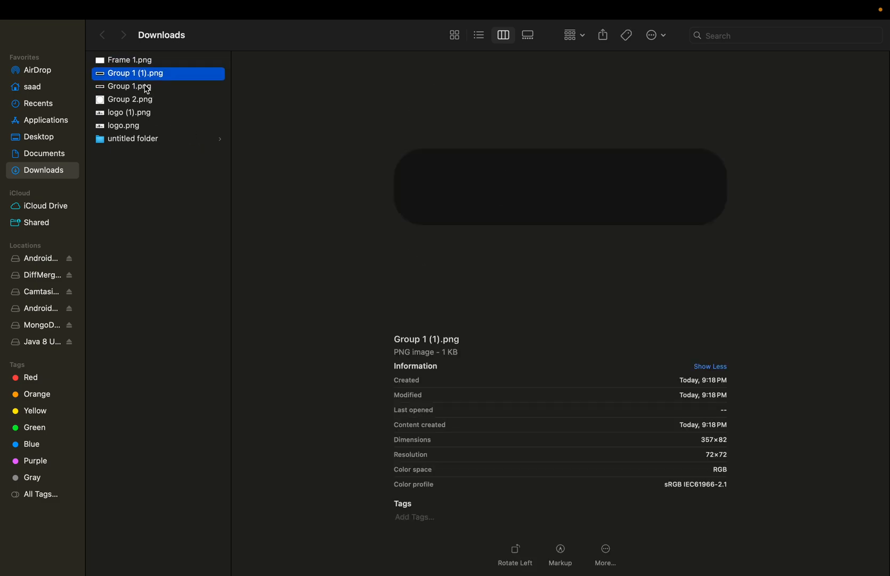
pyautogui.click(131, 86)
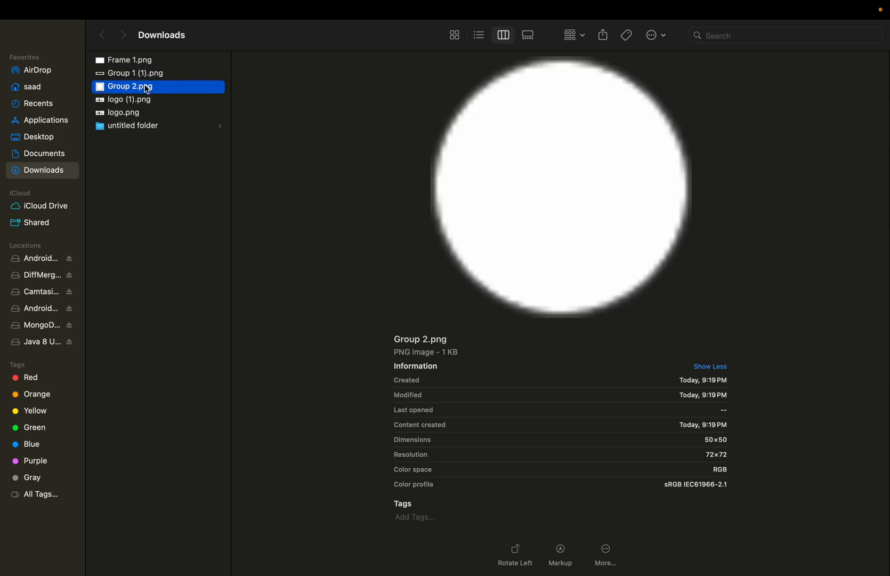
pyautogui.click(135, 72)
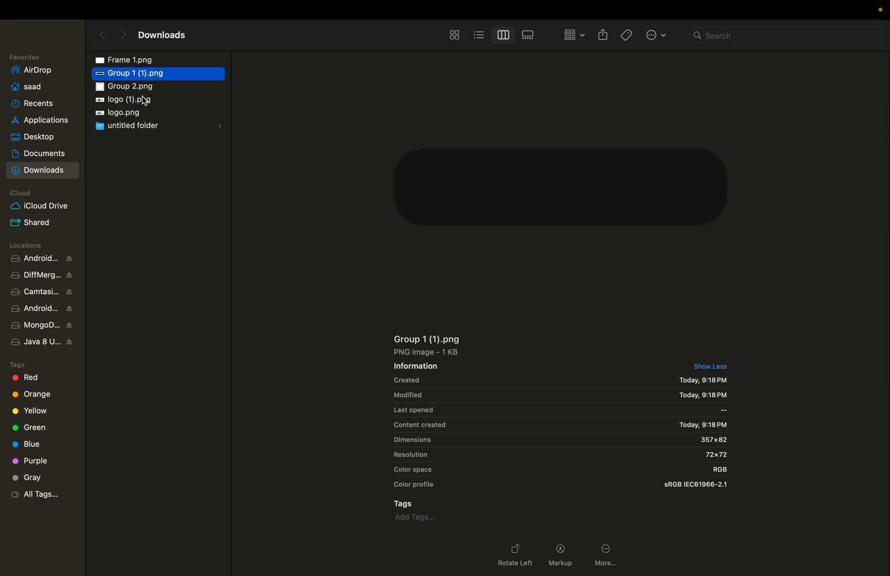
pyautogui.click(123, 112)
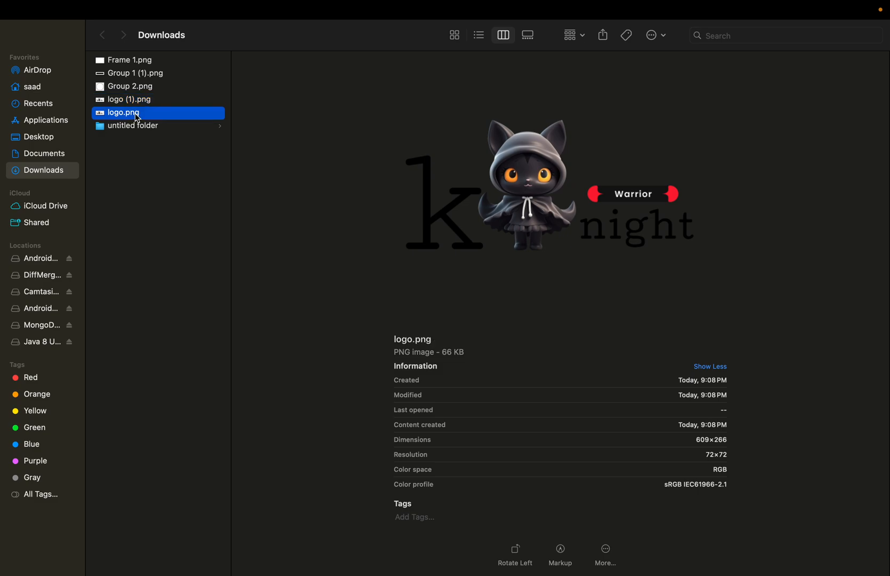
pyautogui.click(129, 95)
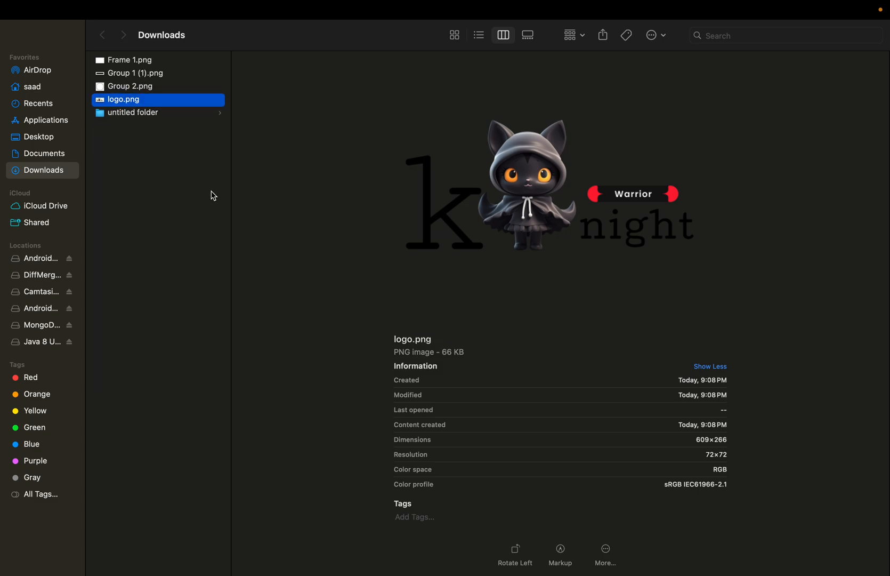
pyautogui.moveTo(326, 421)
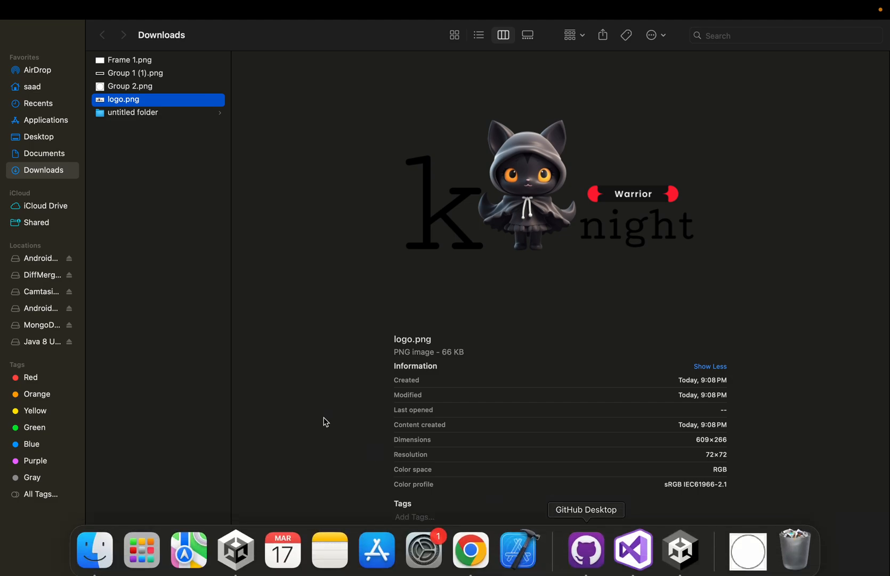
pyautogui.moveTo(407, 206)
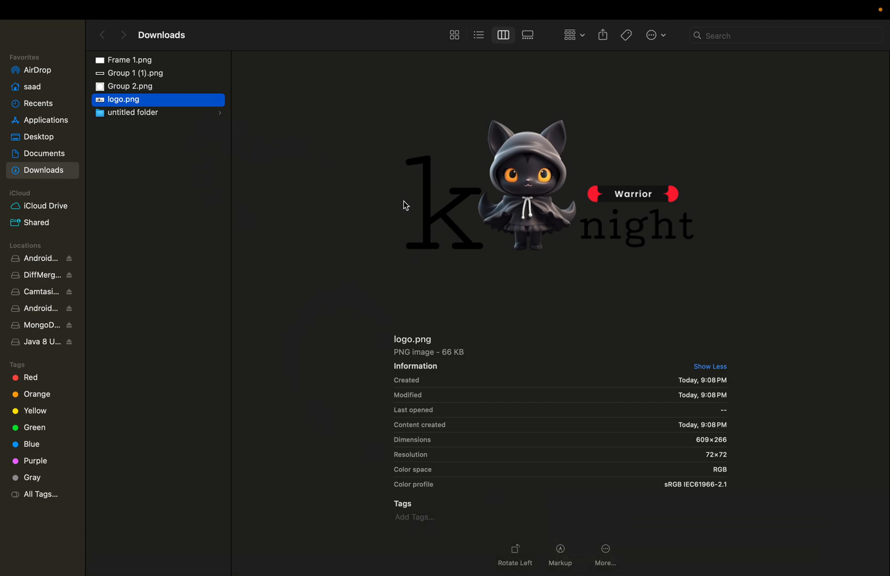
pyautogui.moveTo(505, 337)
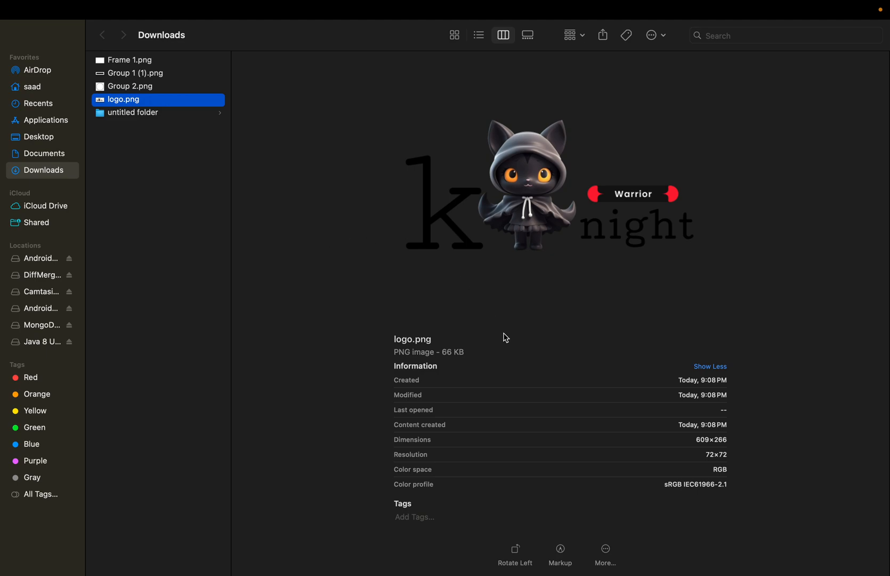